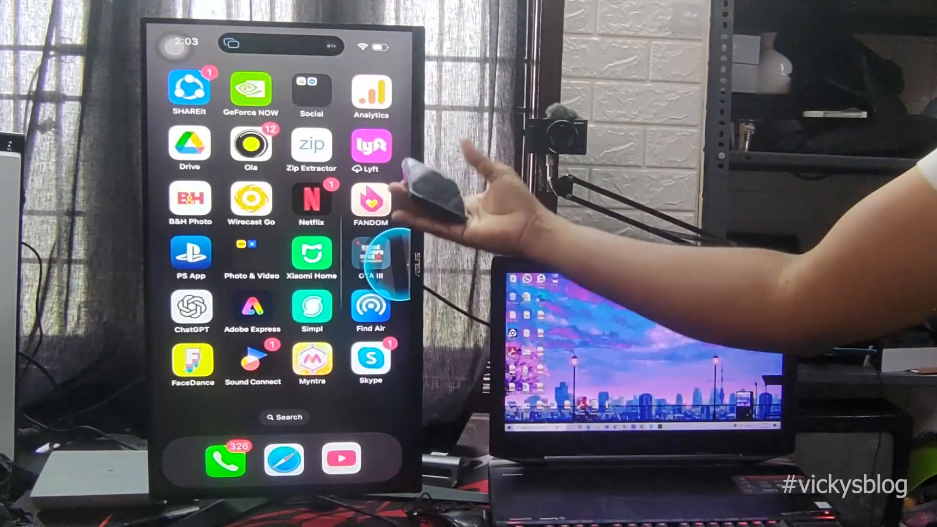
Step: Swipe left through four iPhone home screen pages mirrored on the vertical monitor
scroll(left, 3)
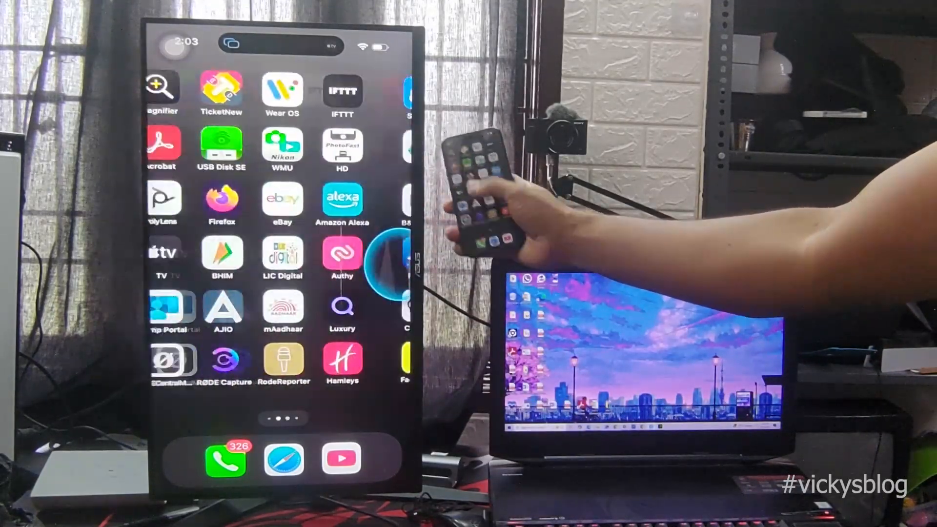
scroll(left, 3)
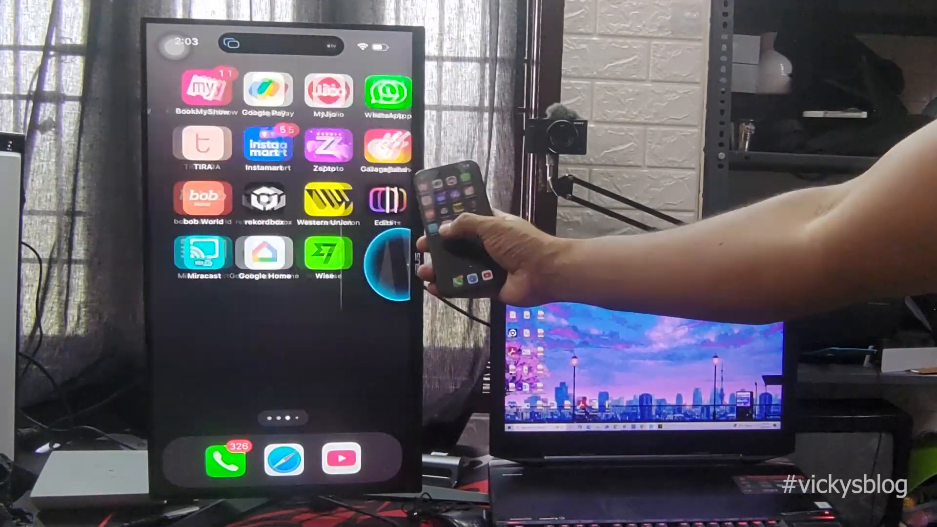
scroll(left, 3)
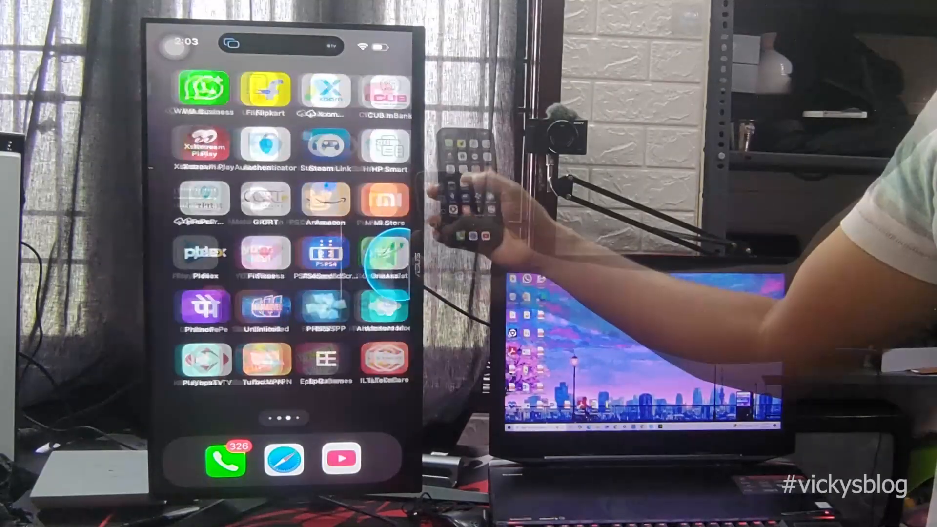
scroll(left, 3)
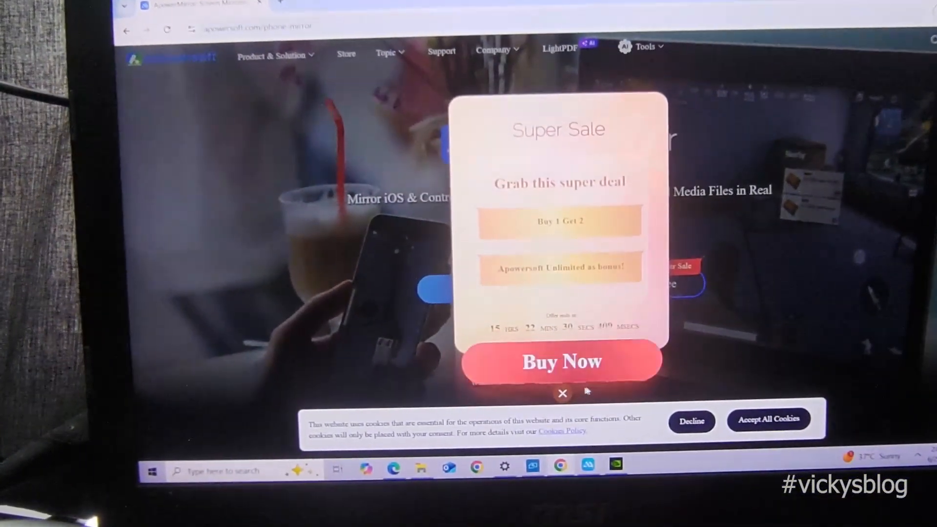
Step: Close the Super Sale pop-up to reveal the ApowerMirror page and its Download button
click(563, 394)
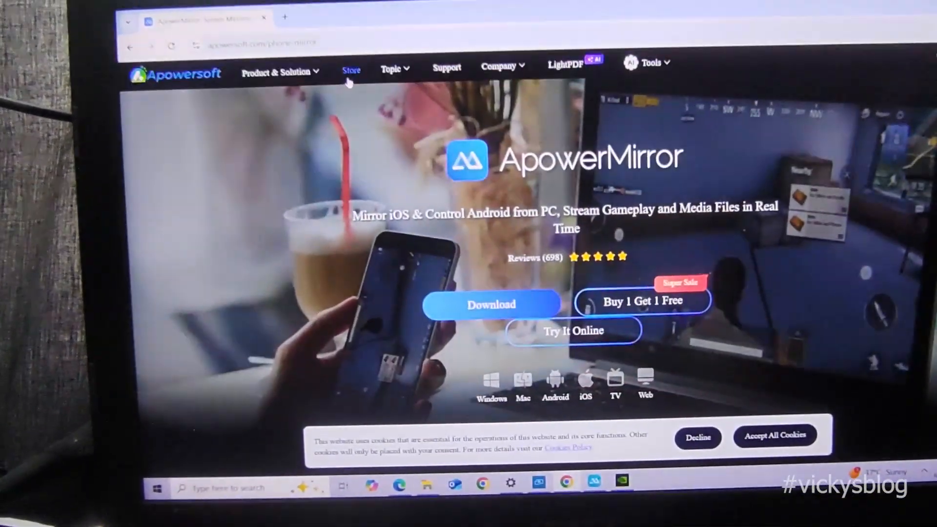
click(276, 71)
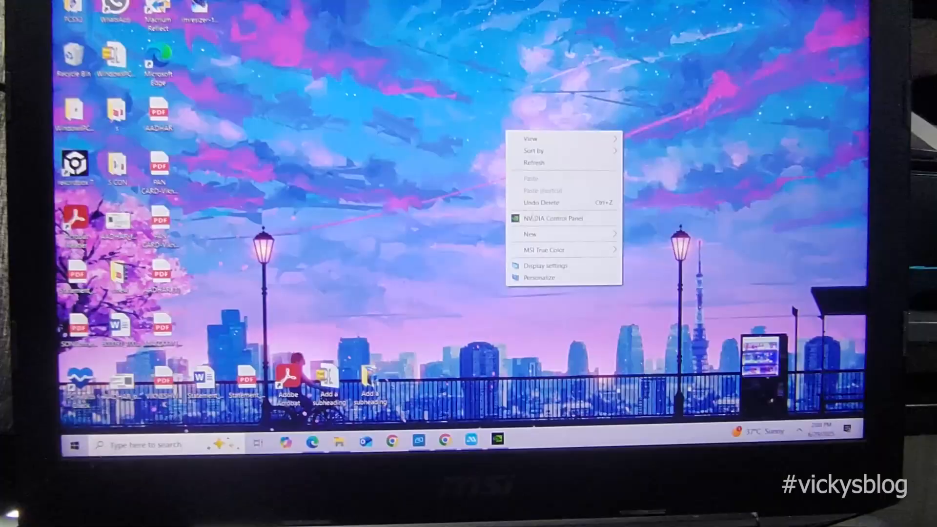
Step: Set Multiple displays to 'Extend these displays', keep changes, and reach ApowerMirror's iOS Wi-Fi screen
click(545, 266)
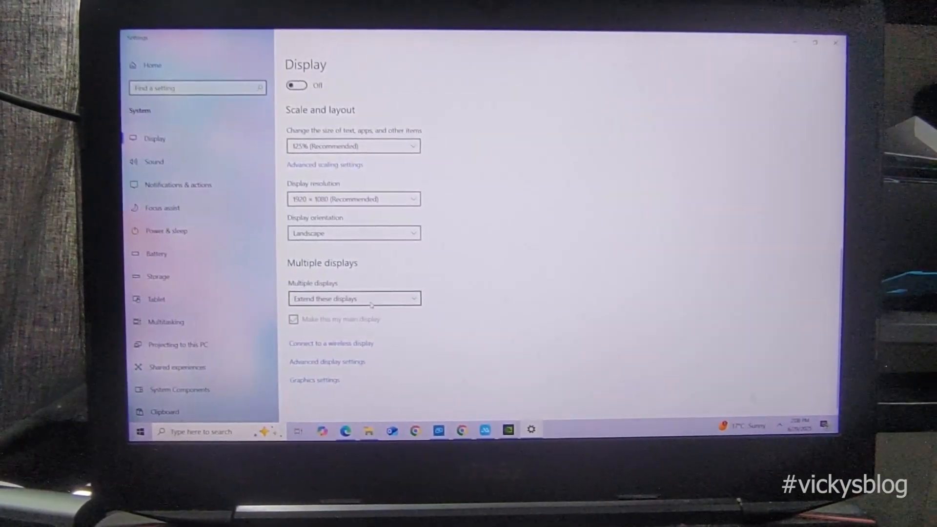
click(354, 298)
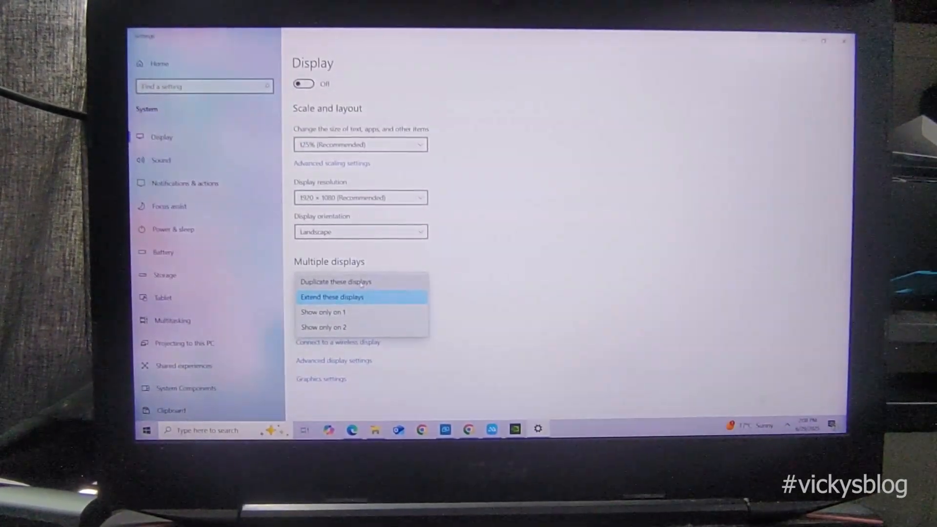
click(333, 297)
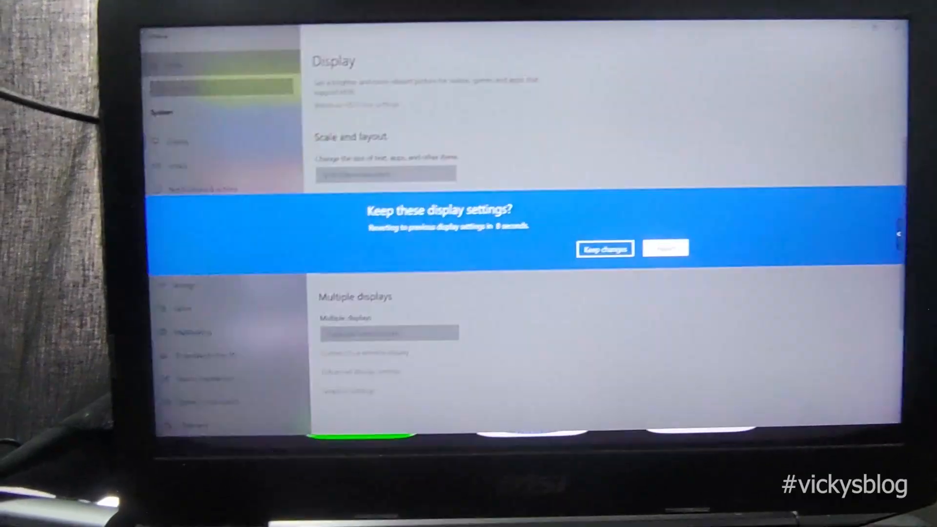
click(604, 248)
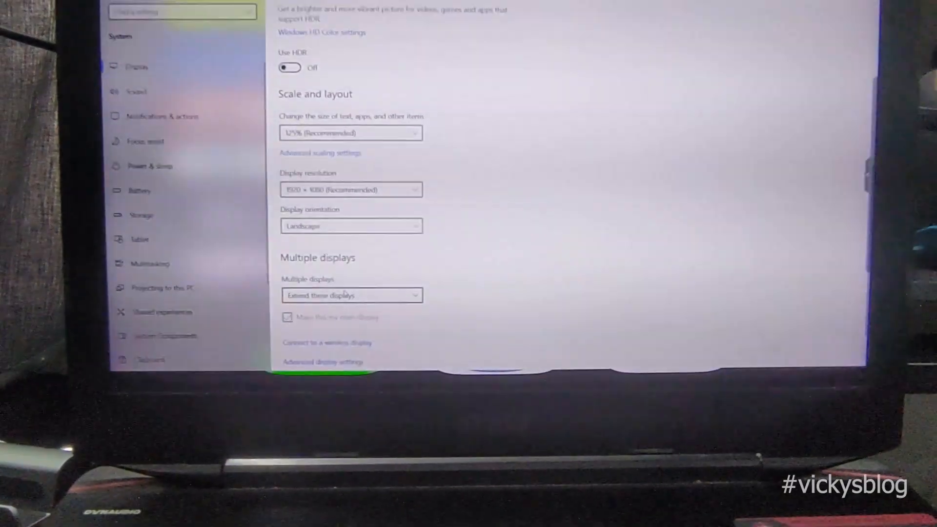
click(352, 295)
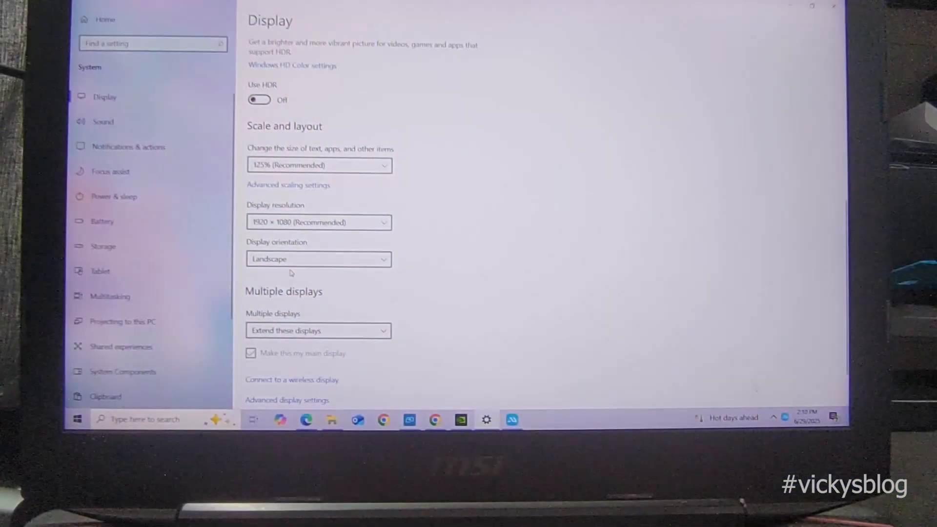
click(318, 258)
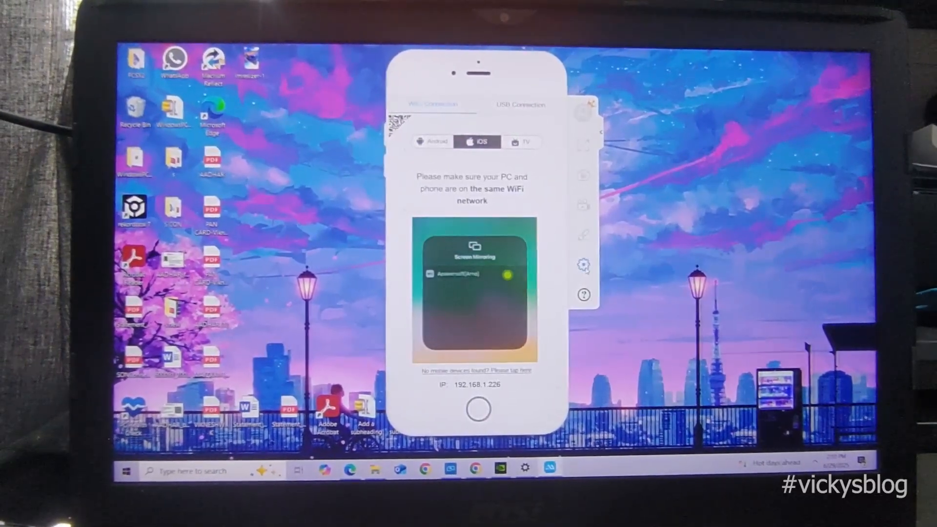
Step: Open ApowerMirror's Display settings with AirPlay resolution, render mode and frame-rate options
click(584, 266)
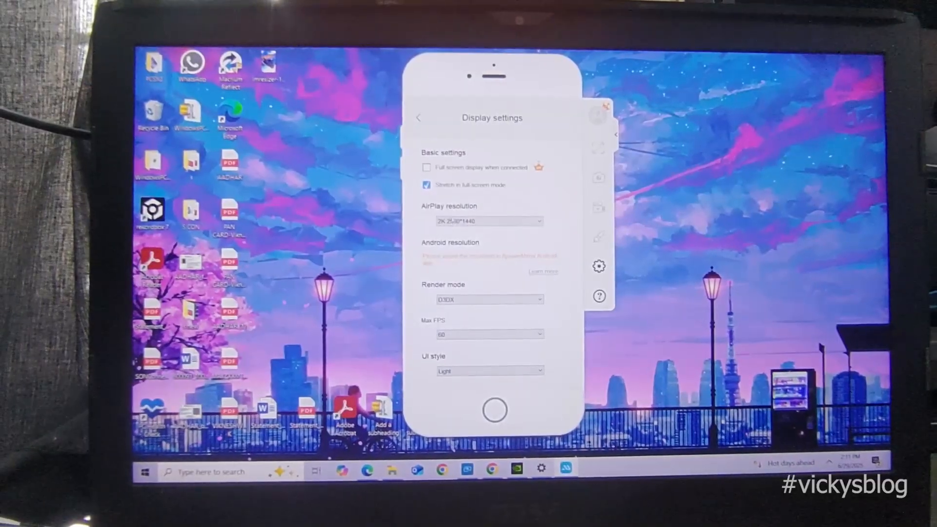
click(487, 221)
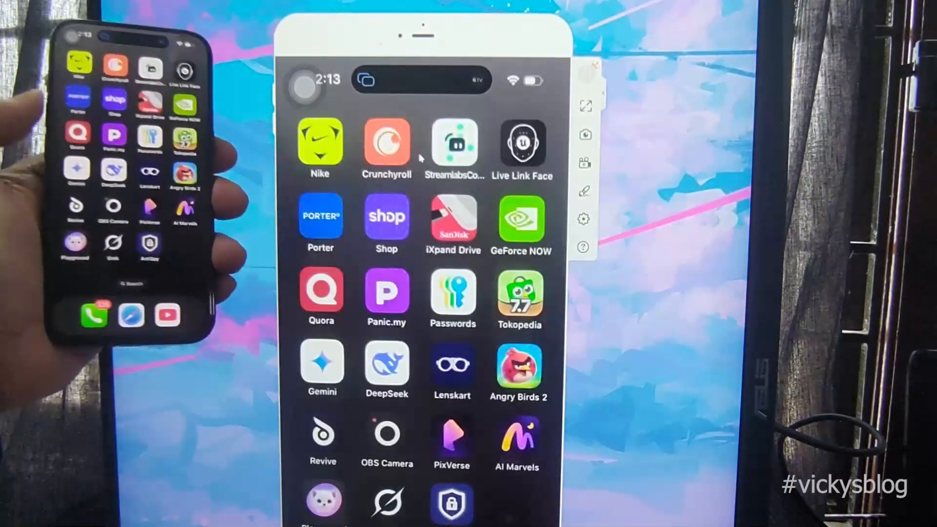
Step: Swipe to another app page on the mirrored iPhone home screen
scroll(left, 3)
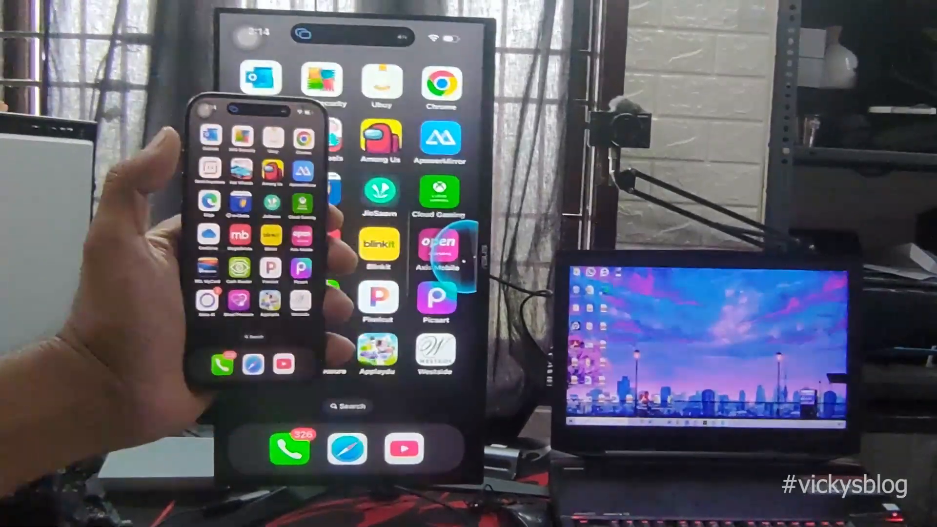
Step: Swipe through the home screens, launch Instagram and go to the profile post grid
scroll(left, 3)
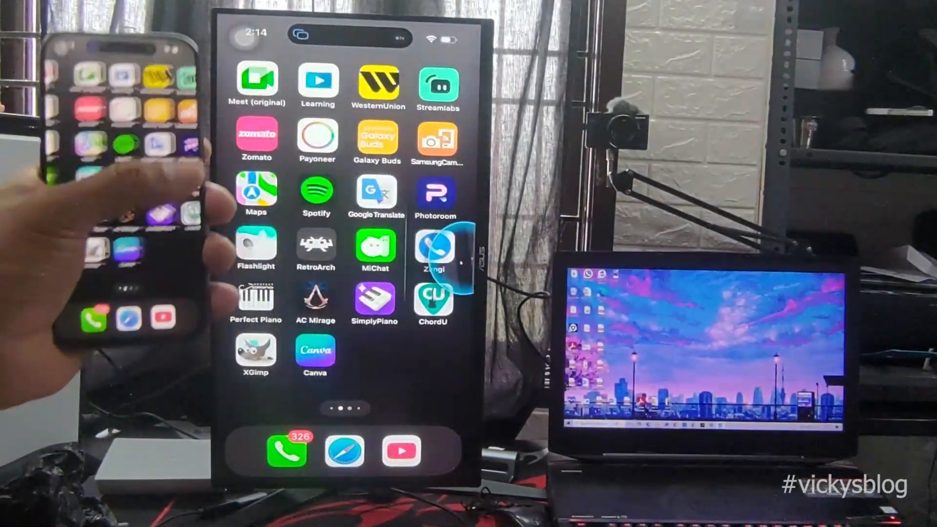
scroll(left, 3)
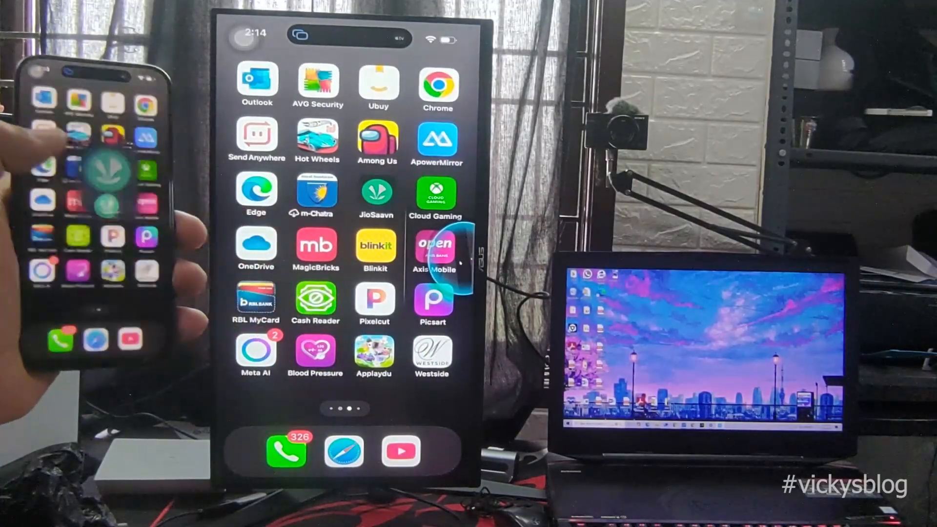
click(376, 193)
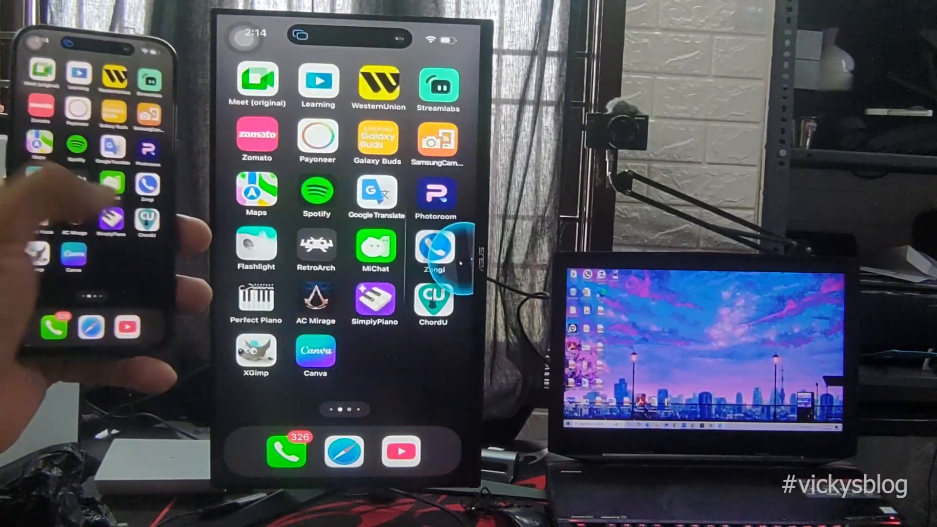
scroll(left, 3)
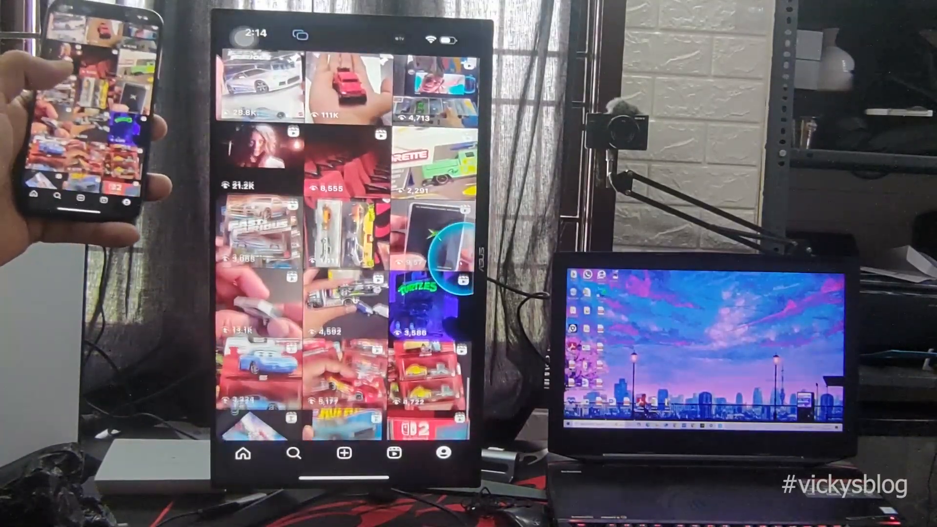
click(443, 453)
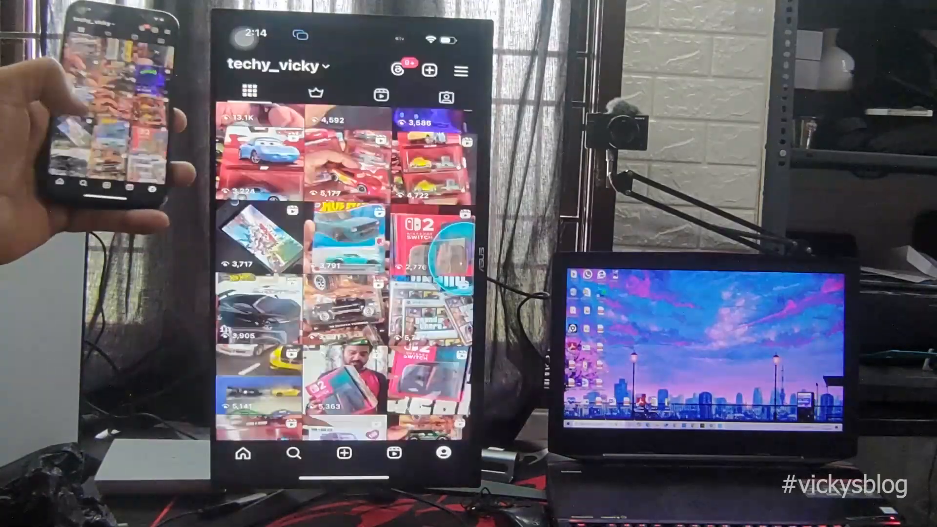